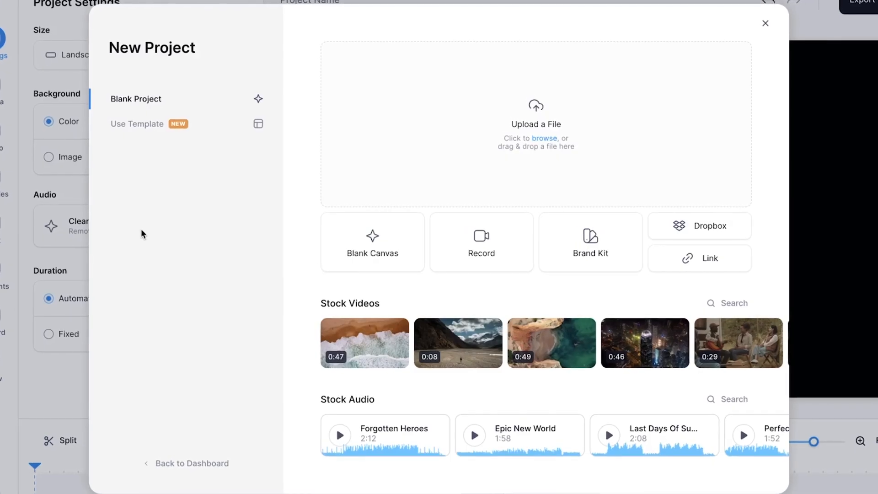
Step: Upload IMG_1238.mov from the Content folder into a new project
left_click(537, 138)
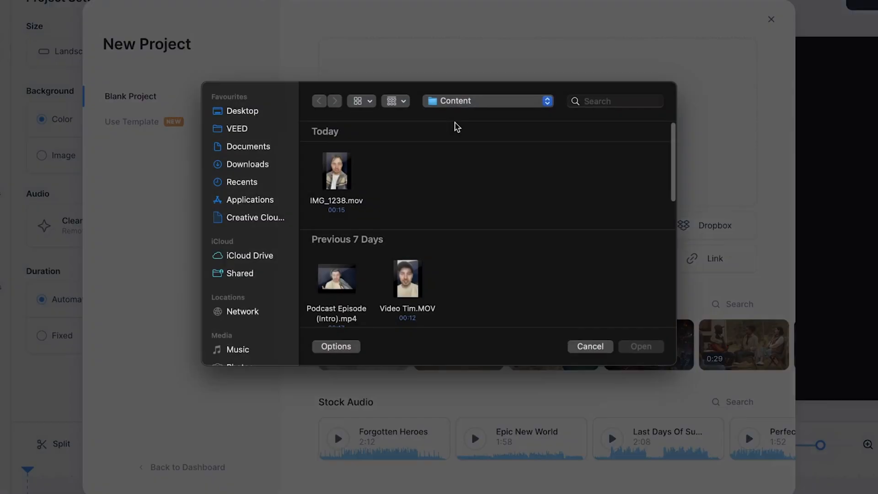
left_click(336, 170)
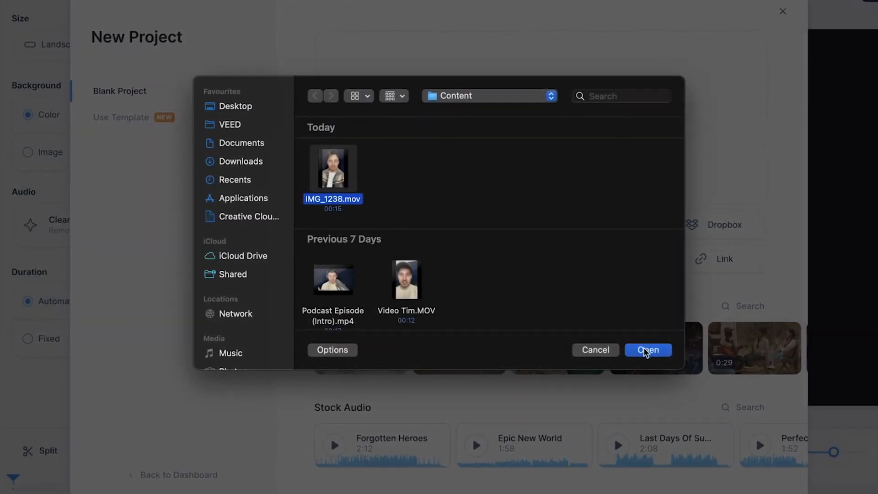
left_click(648, 350)
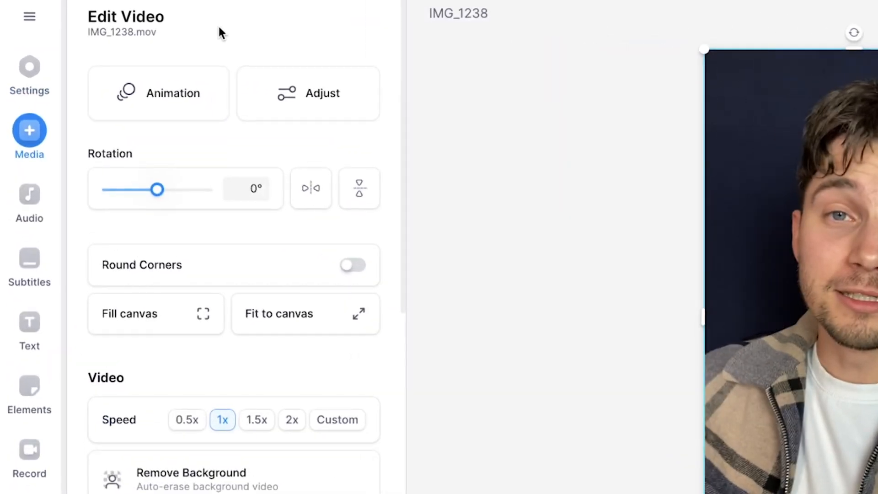
Step: Scroll the Edit Video panel down to reach the Remove Background toggle
scroll("down", 3)
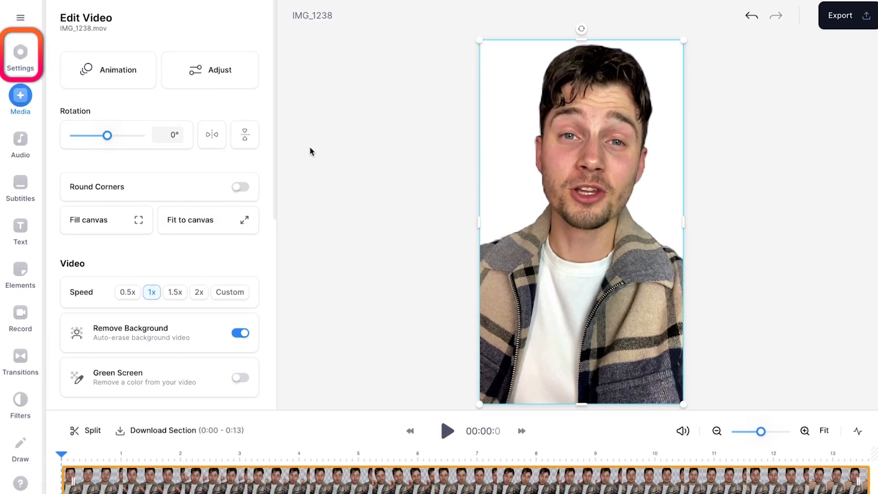
Step: Set the project background colour to #FFA7A4 in Settings, then go to Media
left_click(20, 50)
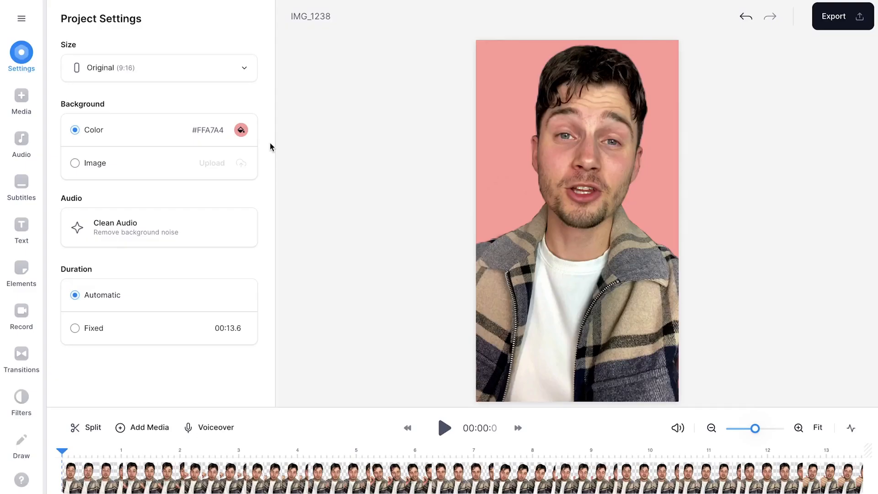
left_click(21, 95)
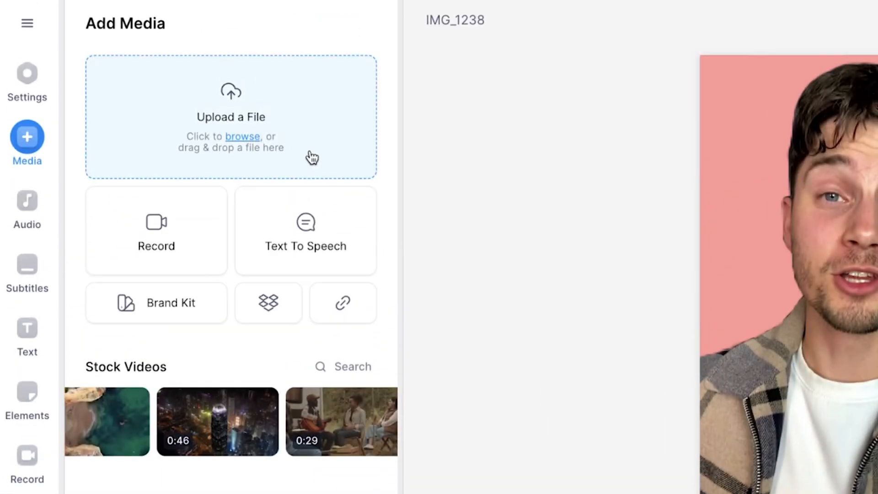
Step: Upload the IMG_6984.mov mountain road clip via Upload a File
left_click(243, 136)
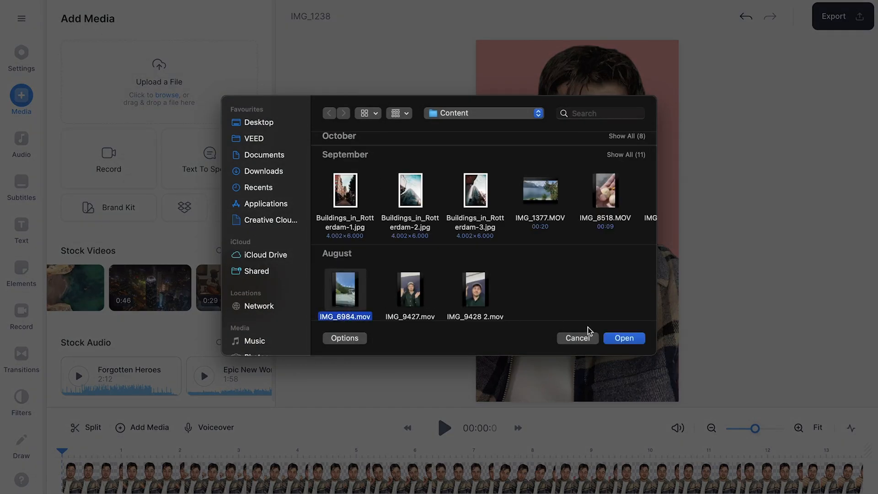
left_click(624, 338)
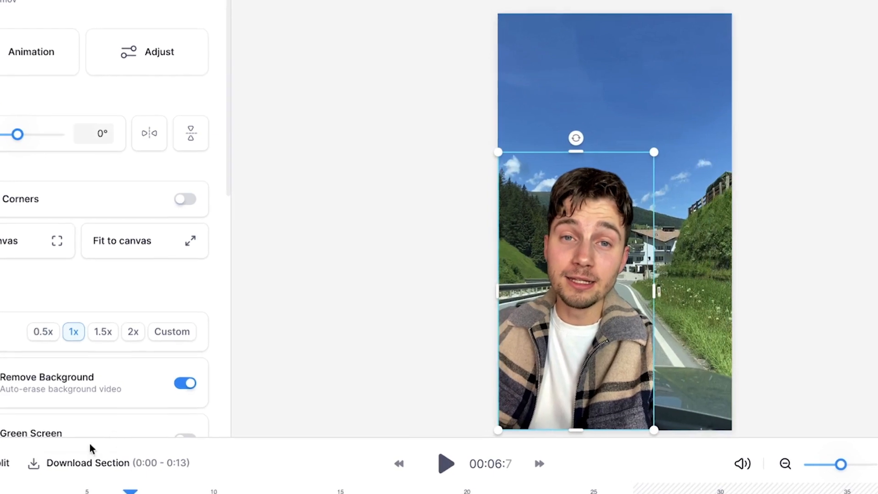
Step: Play back the composite of the speaker over the road footage
left_click(445, 463)
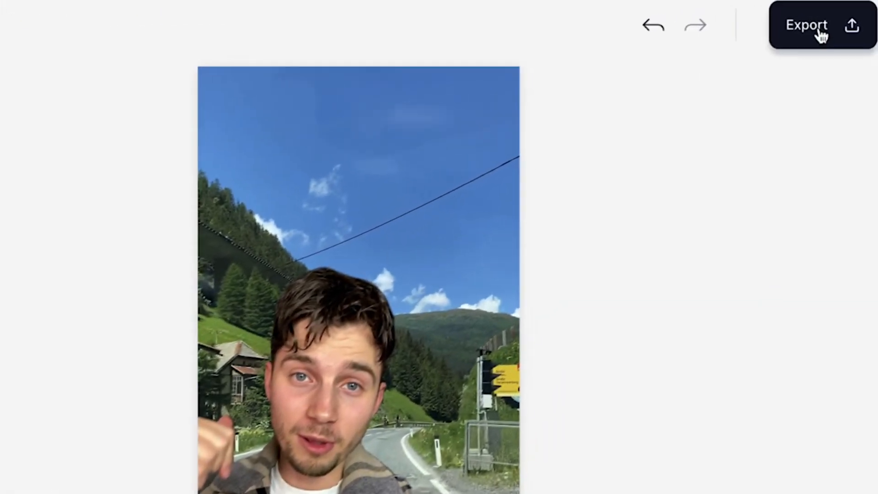
Step: Export the video and show the MP4, MP3 and GIF download options
left_click(809, 25)
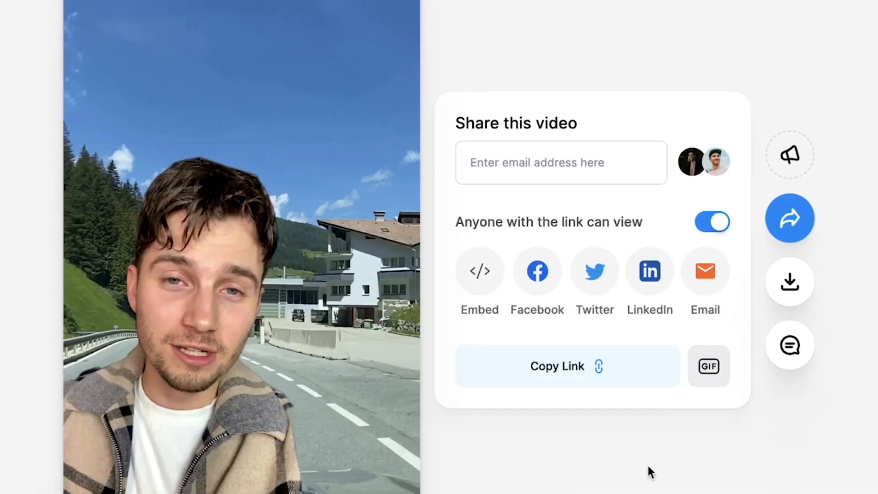
left_click(791, 282)
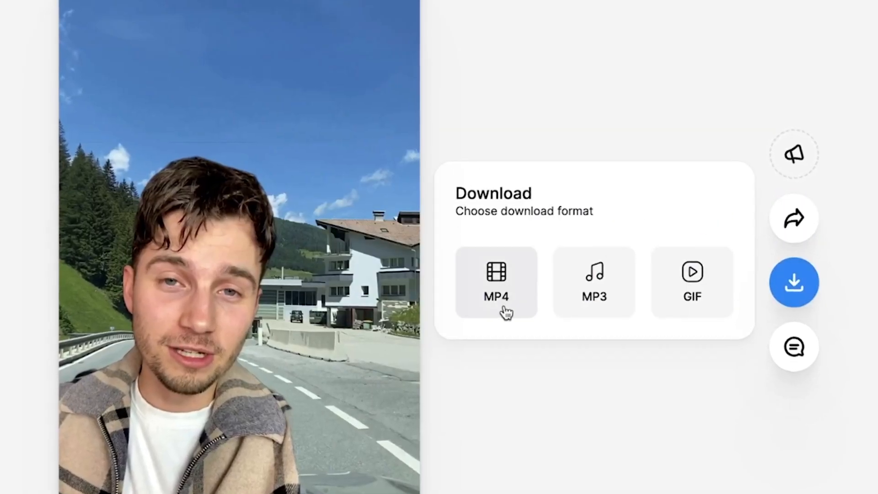